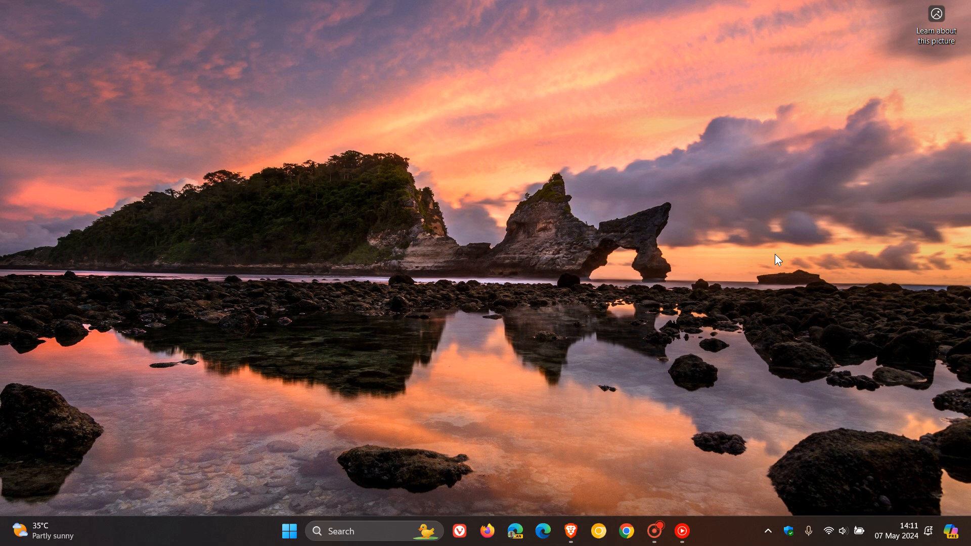
mouse_move(571, 531)
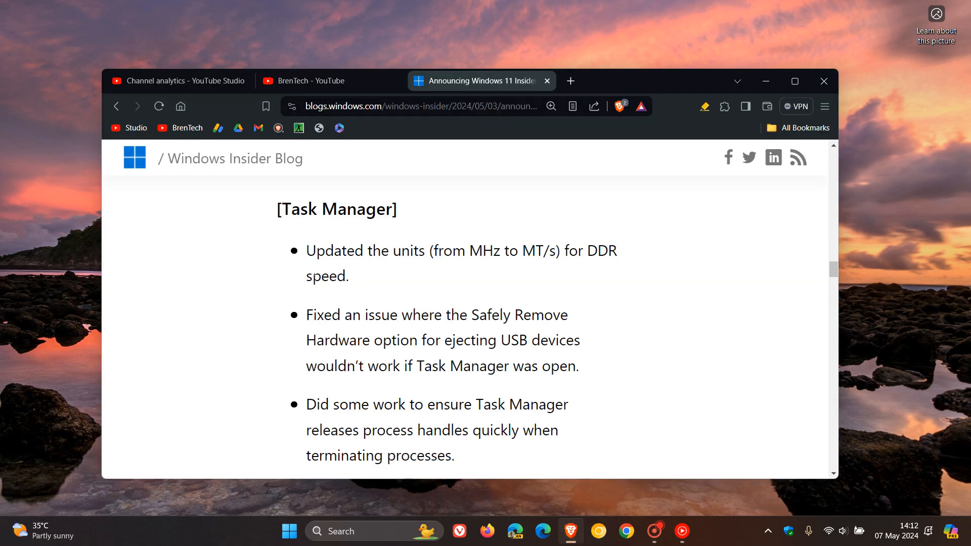
Highlight the changelog bullet about DDR speed units changing from MHz to MT/s.
left_click_drag(305, 250, 434, 250)
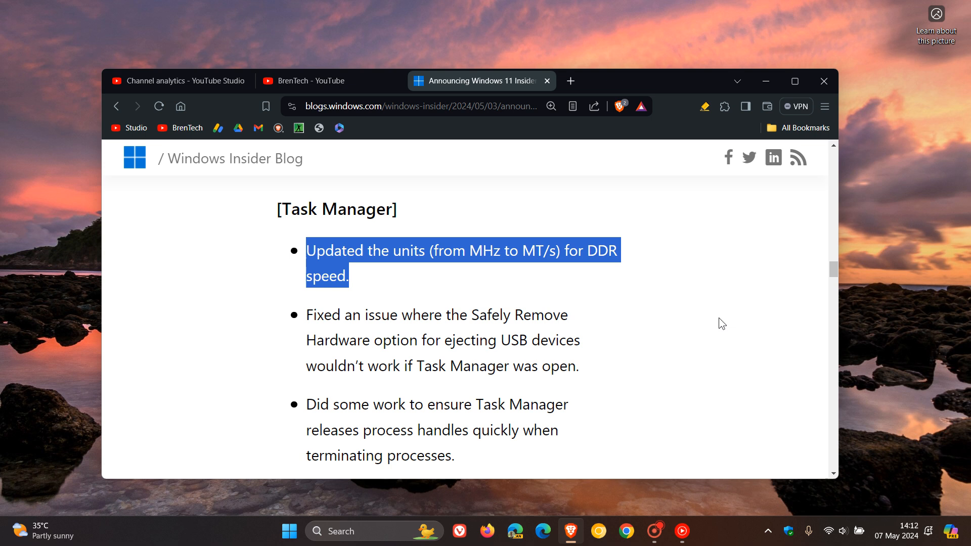
Clear the highlight on the DDR speed units bullet in the blog page.
left_click(721, 323)
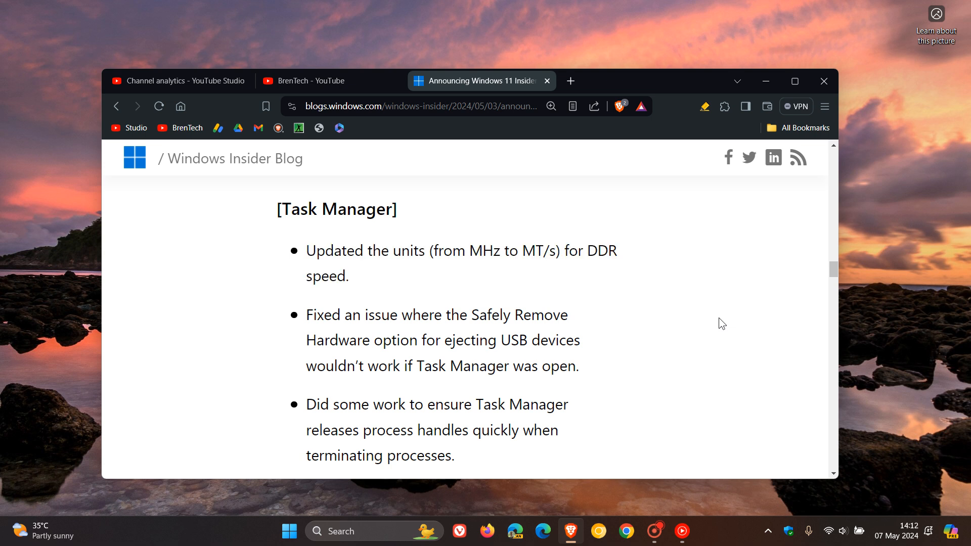
mouse_move(483, 269)
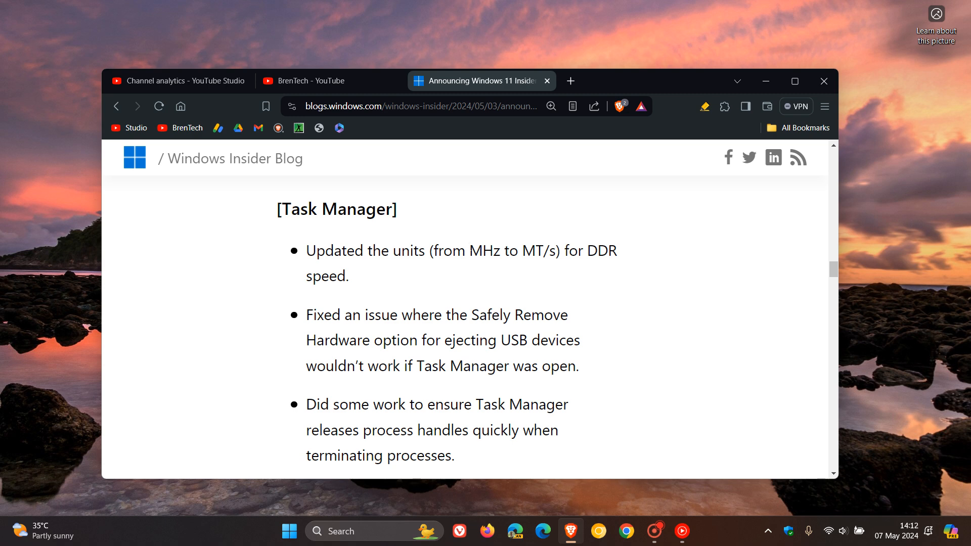
double_click(484, 251)
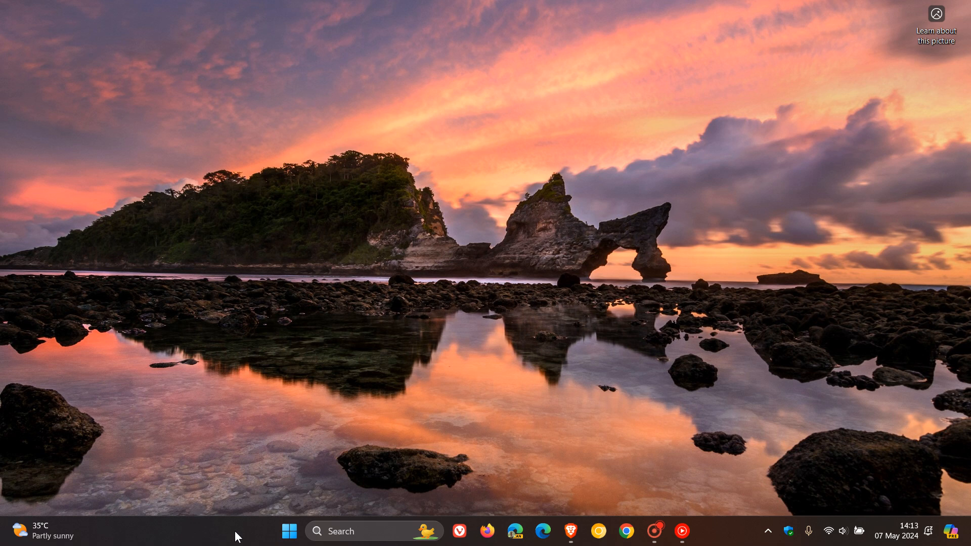
mouse_move(771, 368)
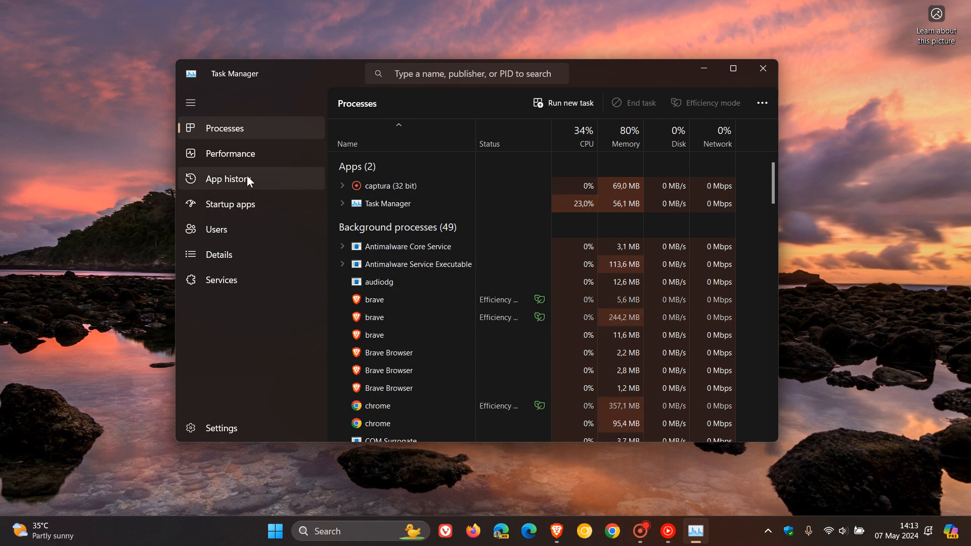
Show the Performance view in Task Manager where memory speed reads 3200 MHz.
left_click(230, 153)
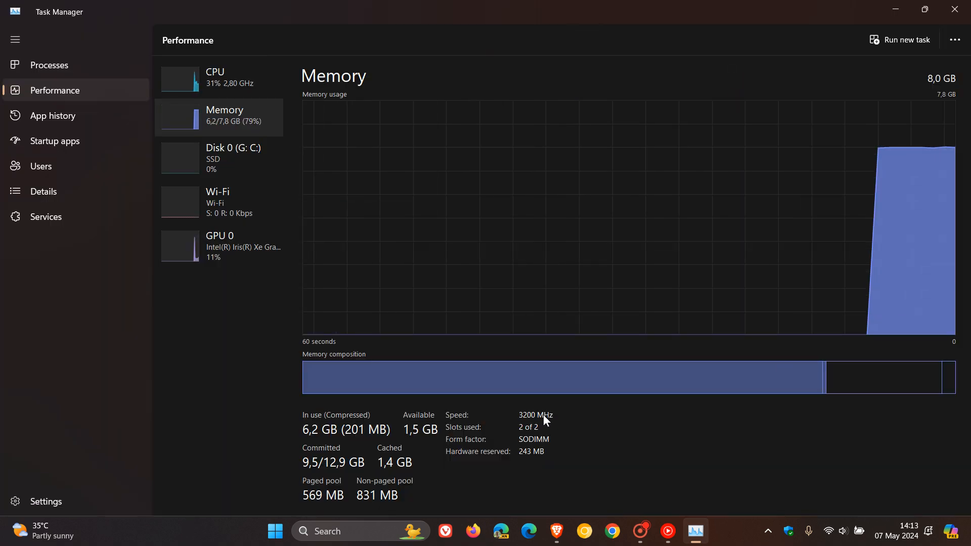
mouse_move(555, 421)
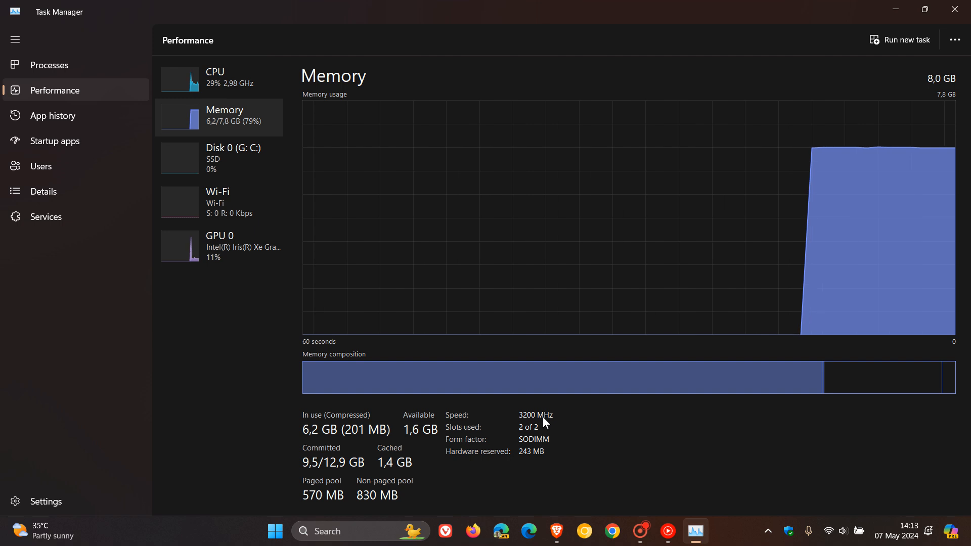
mouse_move(605, 424)
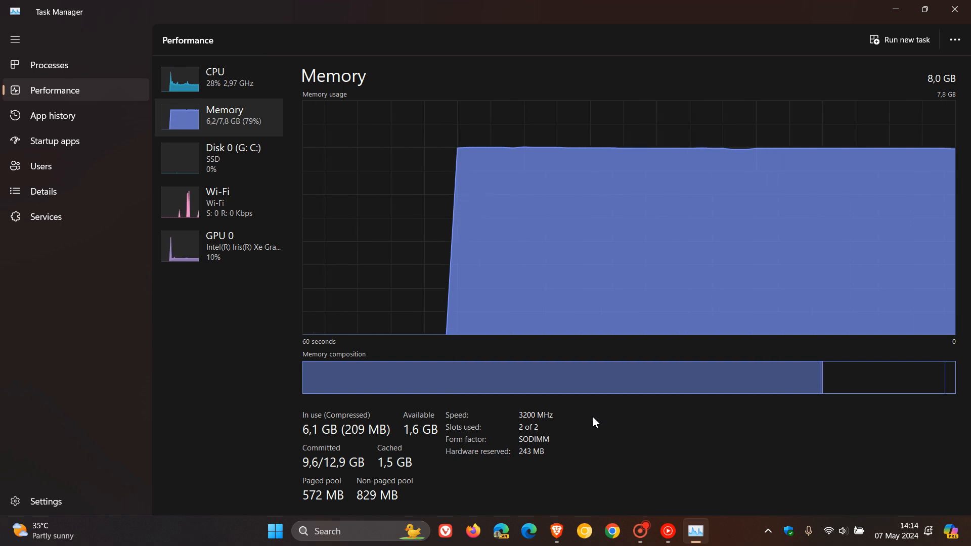
left_click(926, 9)
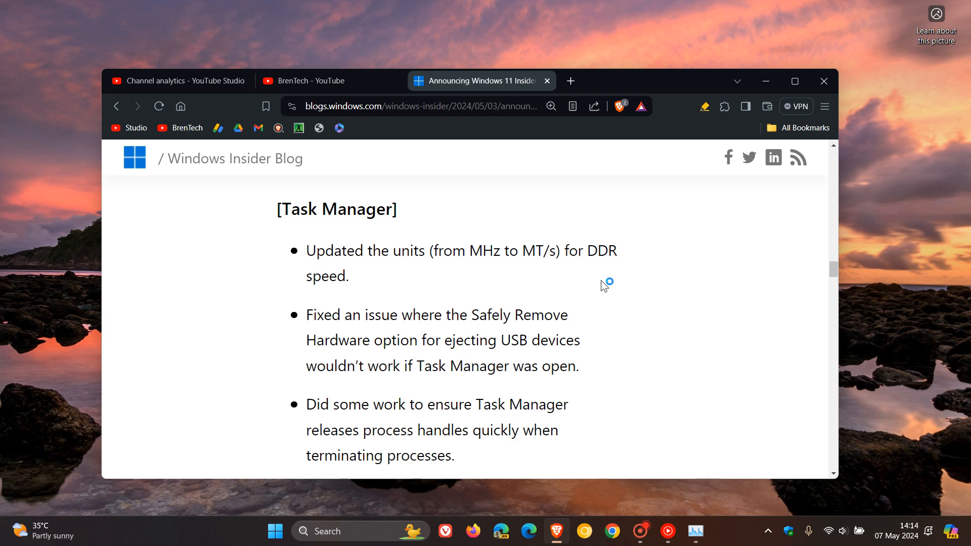
mouse_move(487, 281)
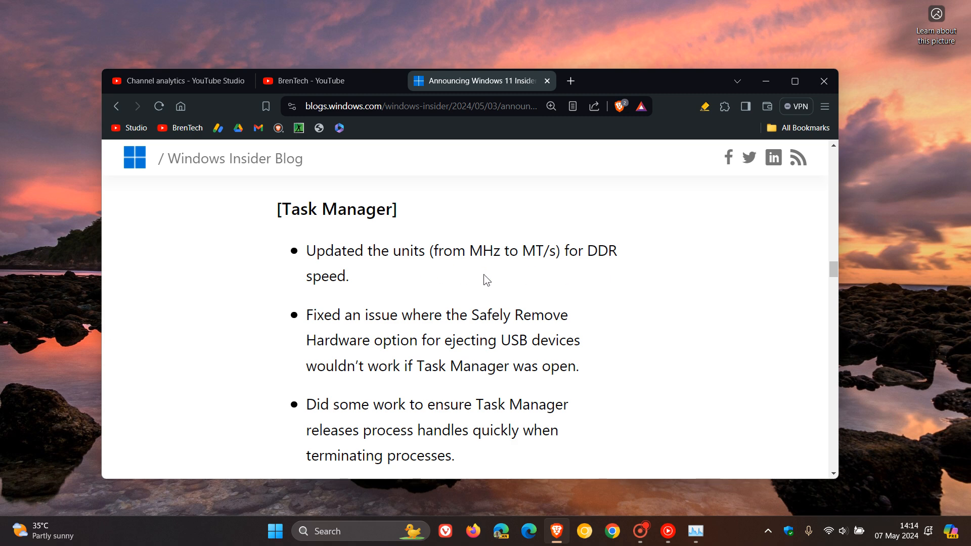
mouse_move(499, 279)
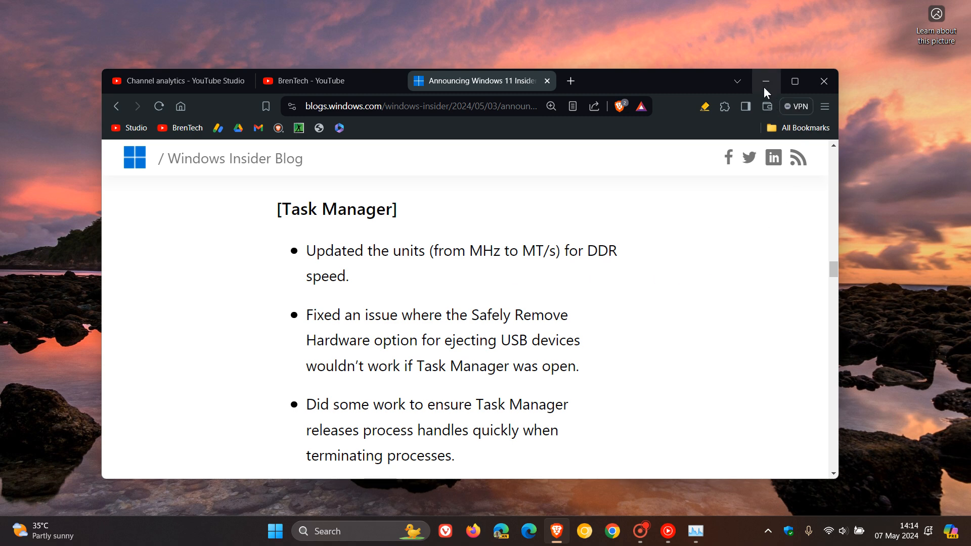
Minimize the Brave blog window to reveal the desktop.
left_click(765, 81)
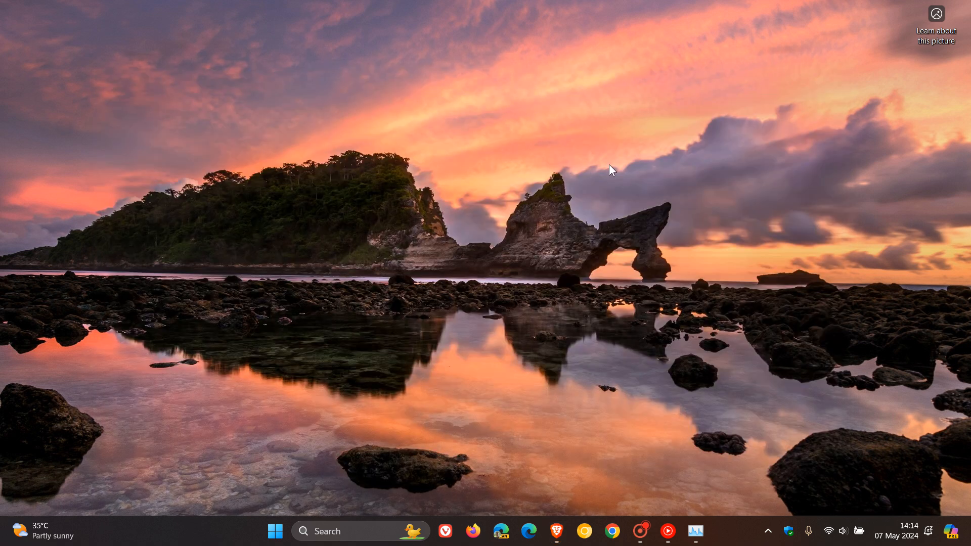